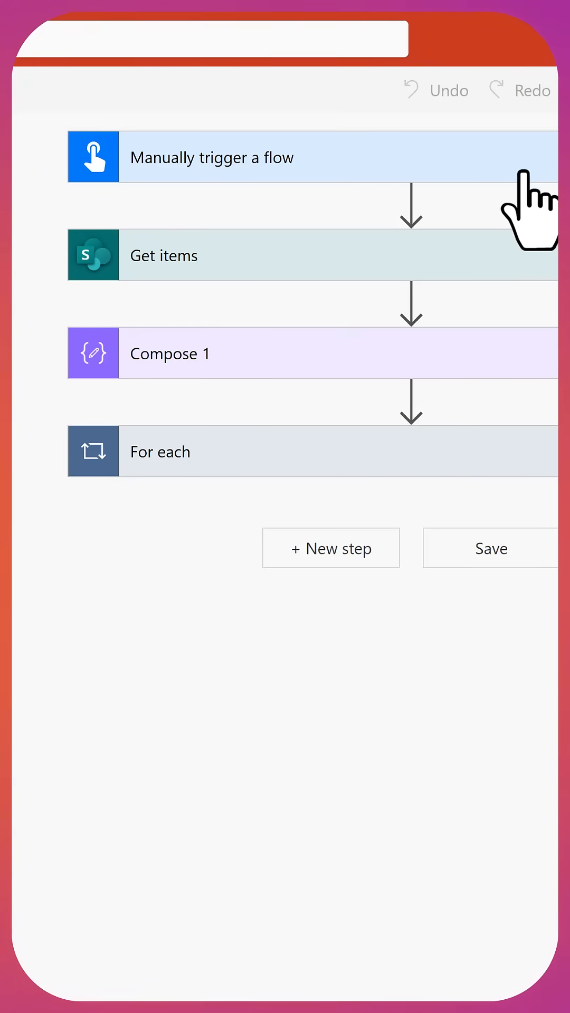
mouse_move(476, 293)
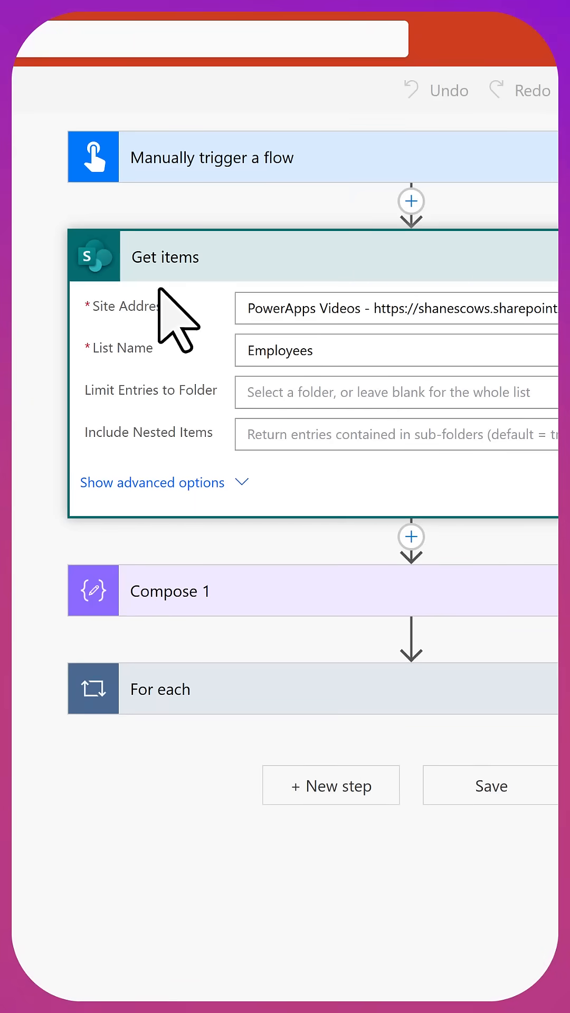
mouse_move(242, 463)
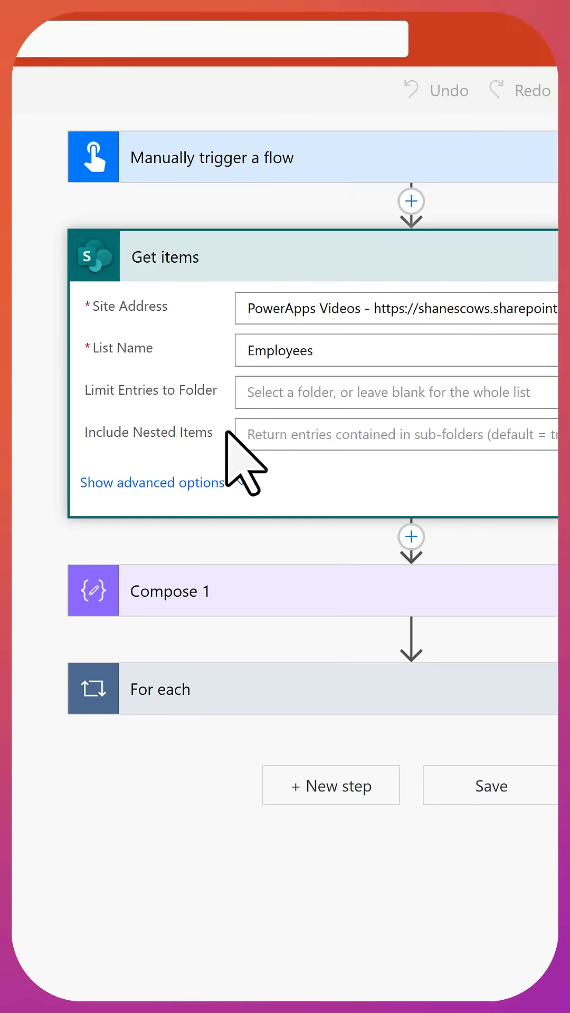
Step: Show the Get items step's advanced options to reveal the empty Filter Query
click(152, 482)
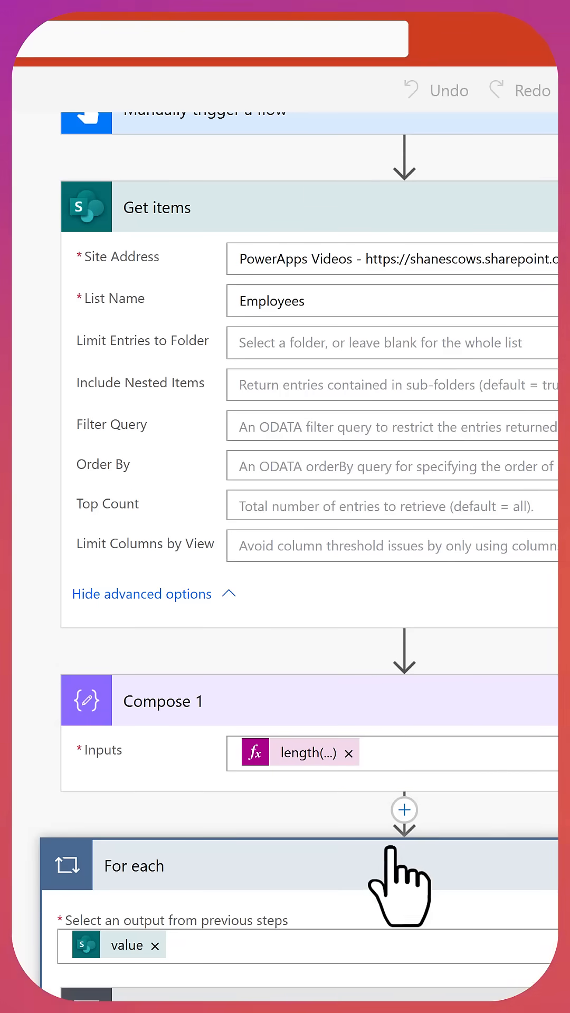
Step: Scroll down to the For each loop's Condition comparing Department to Executive
scroll(down, 3)
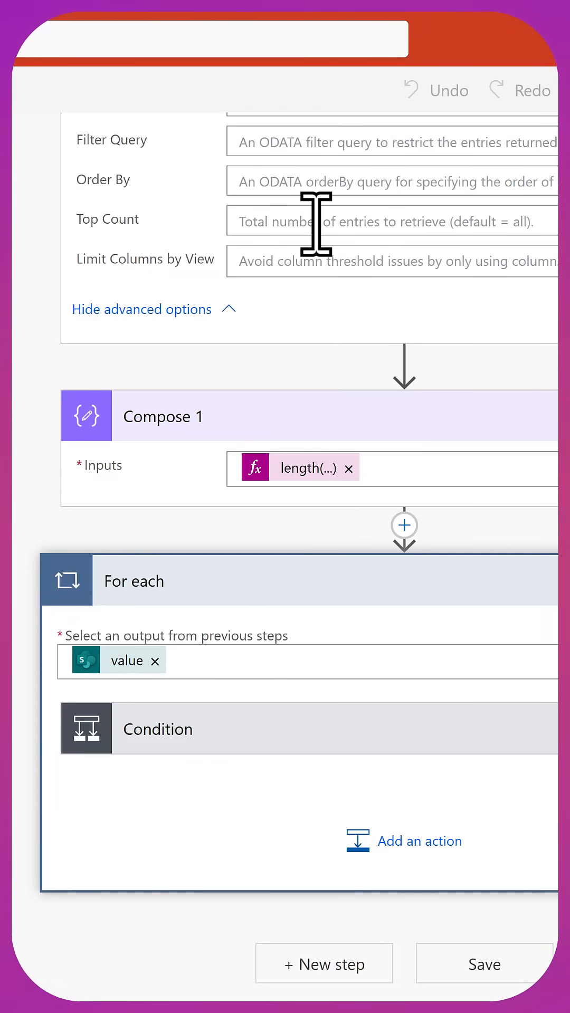
mouse_move(316, 785)
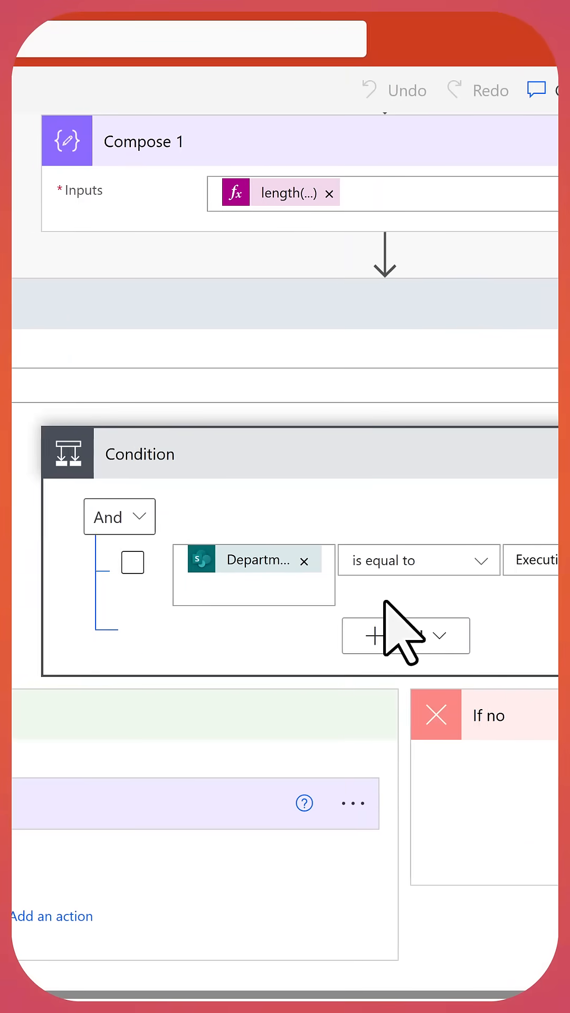
scroll(down, 3)
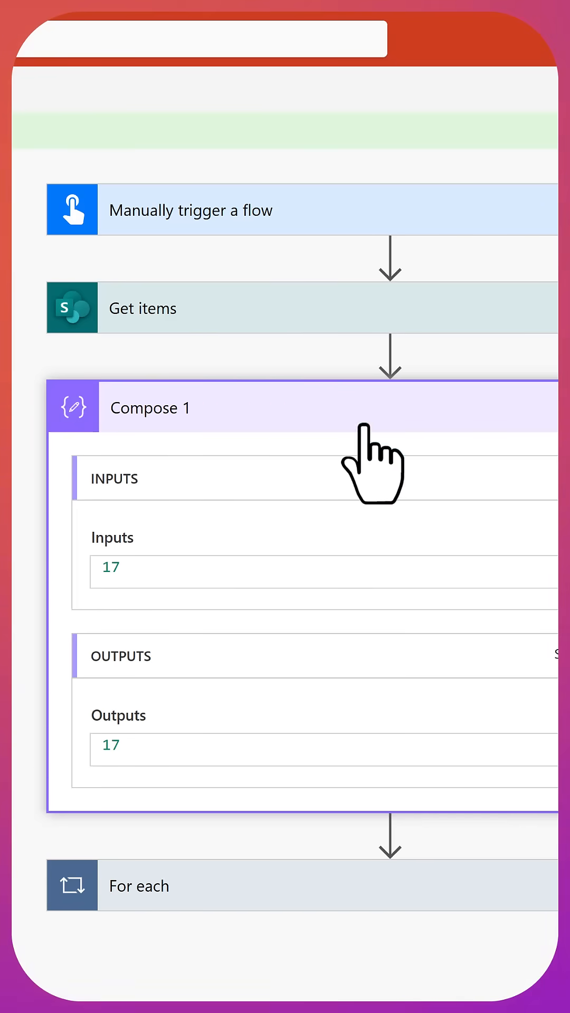
Step: Collapse Compose 1's output of 17 and scroll through the 17 loop iterations
click(150, 407)
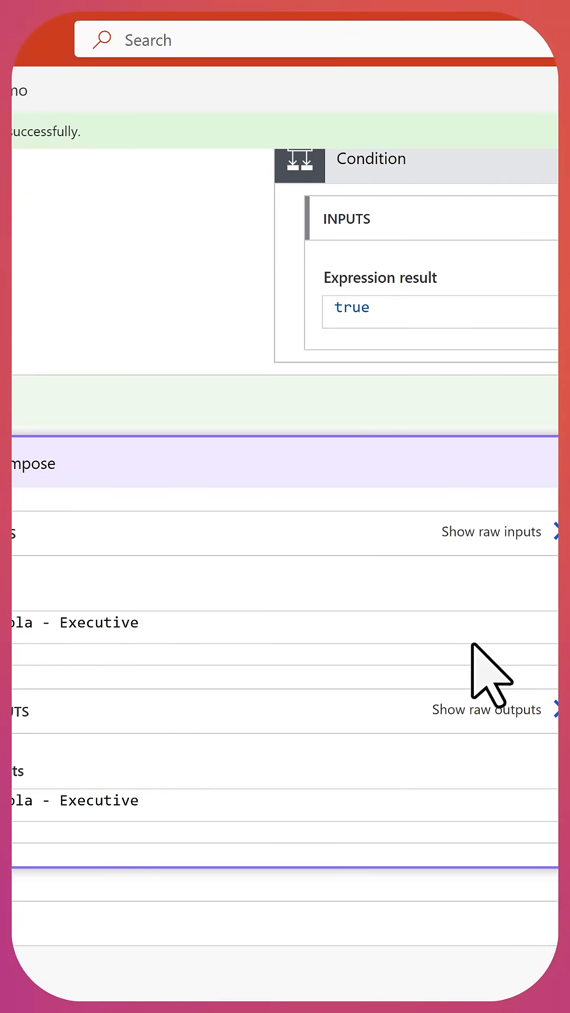
scroll(down, 3)
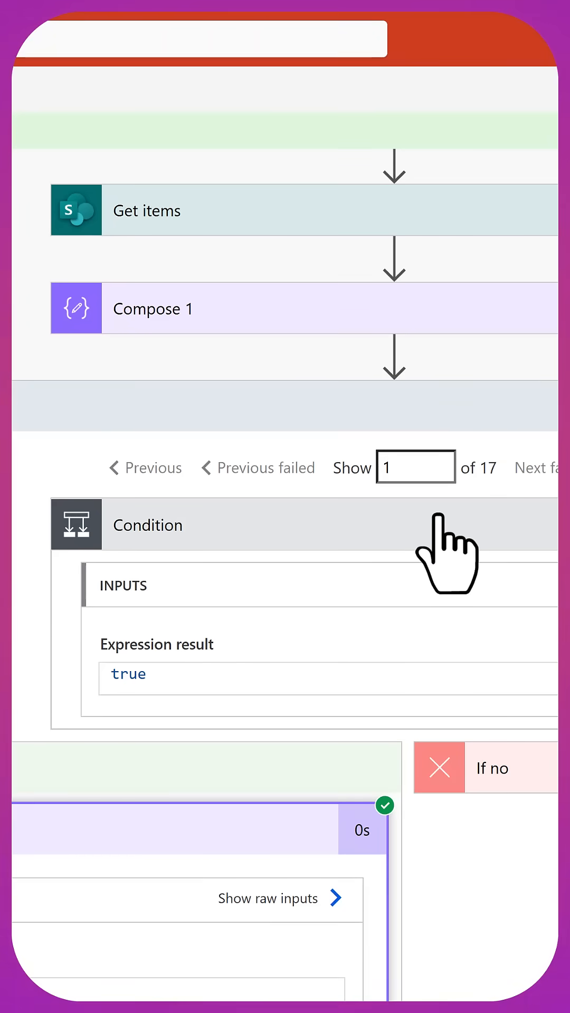
scroll(down, 3)
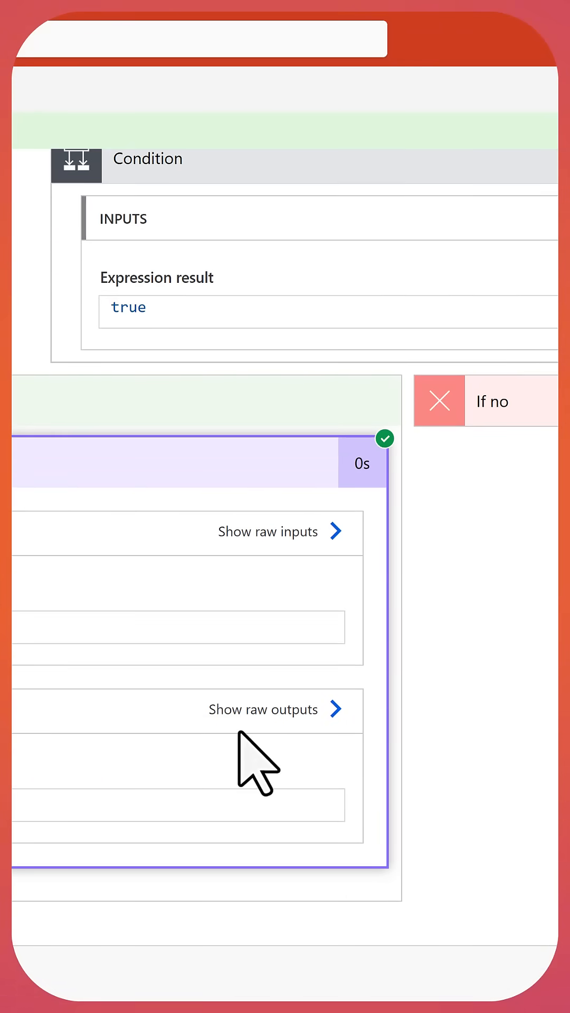
scroll(up, 3)
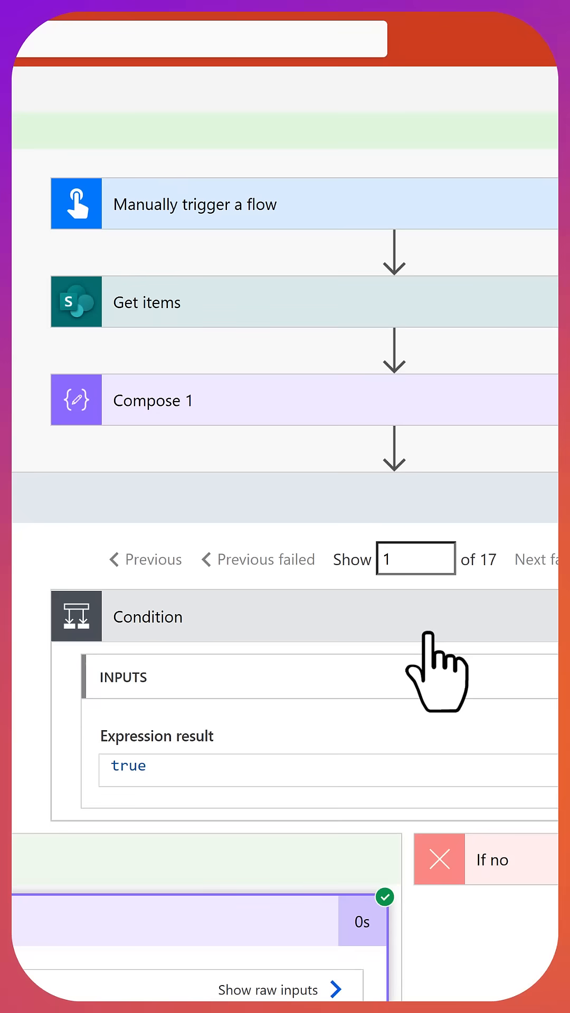
scroll(down, 3)
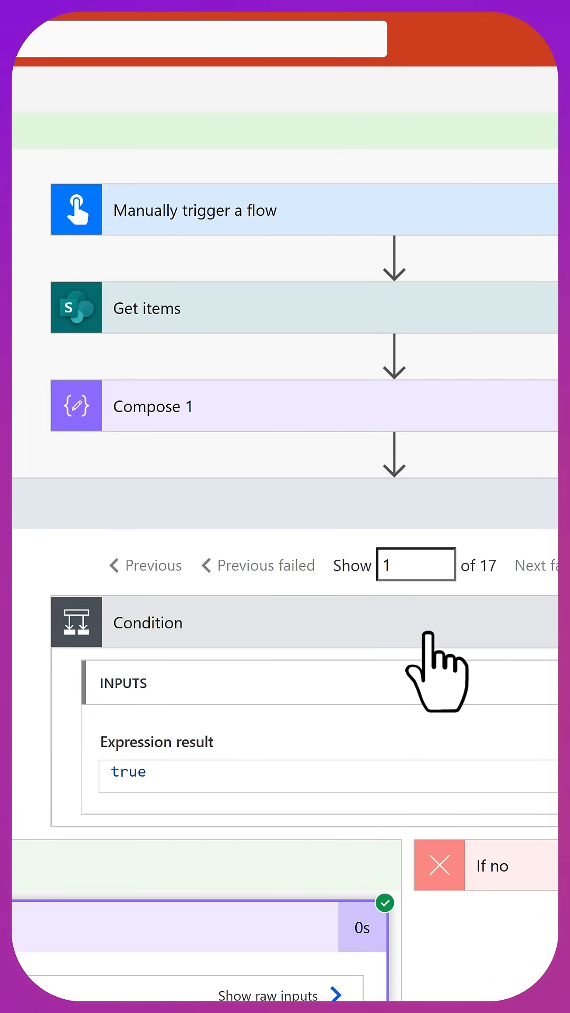
mouse_move(453, 672)
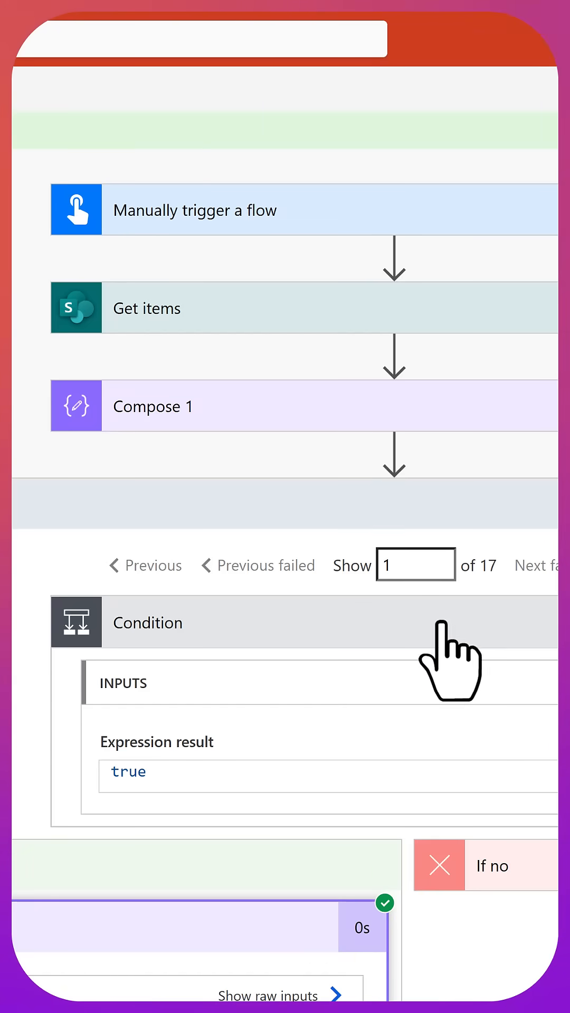
mouse_move(511, 633)
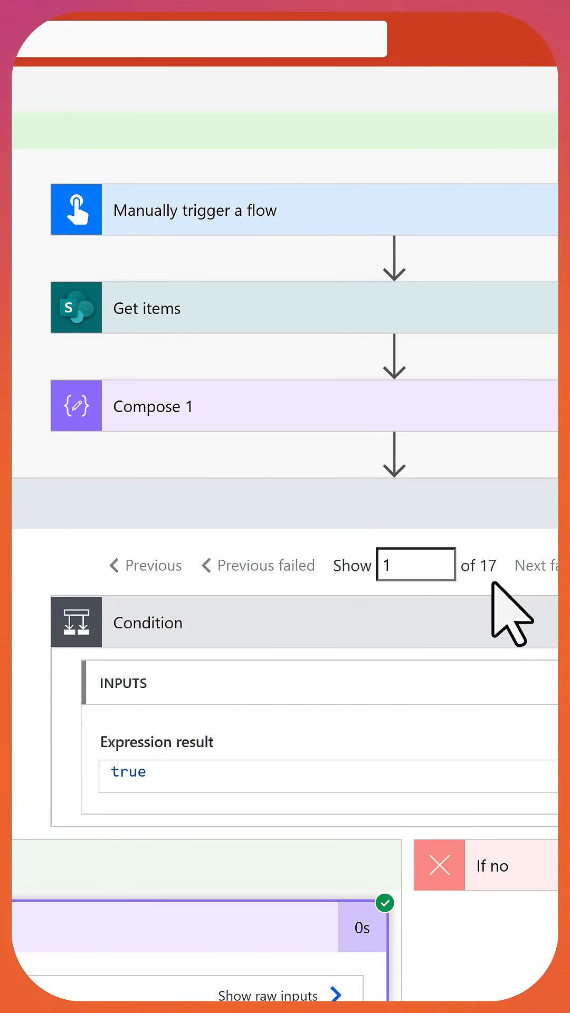
mouse_move(465, 640)
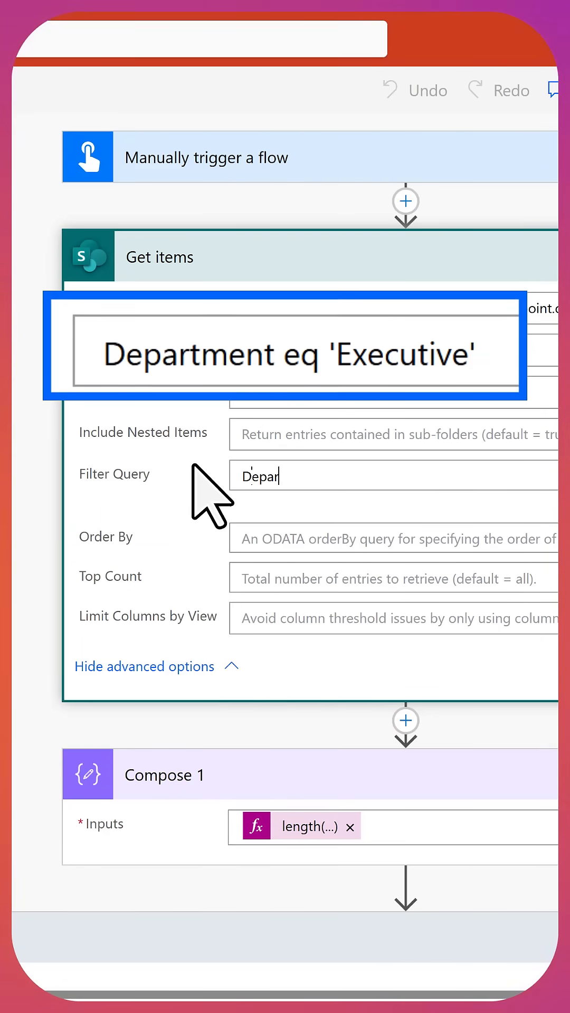
Step: Enter Department eq 'Executive' as the Get items filter query
text(Department d)
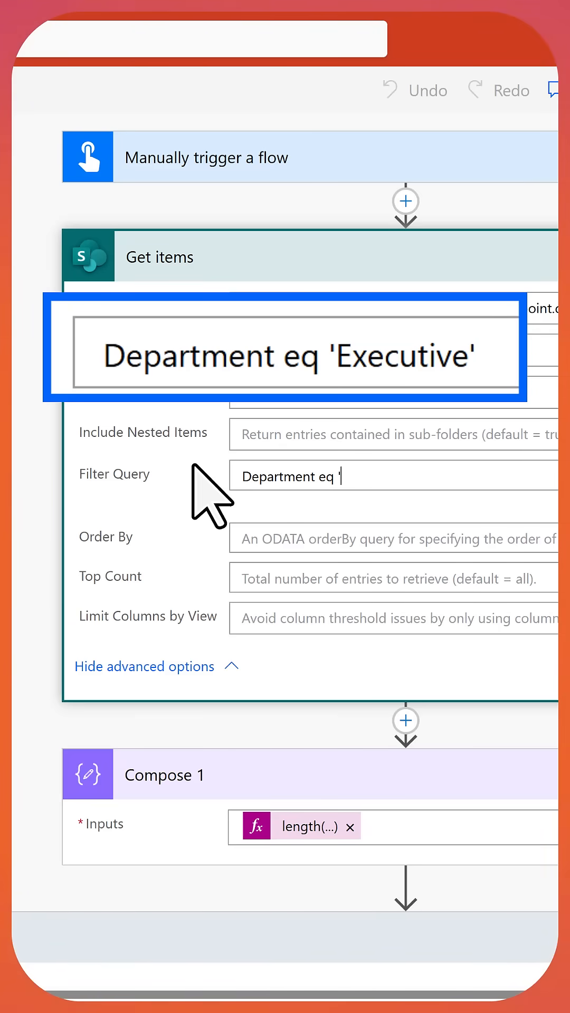
text(Executiv)
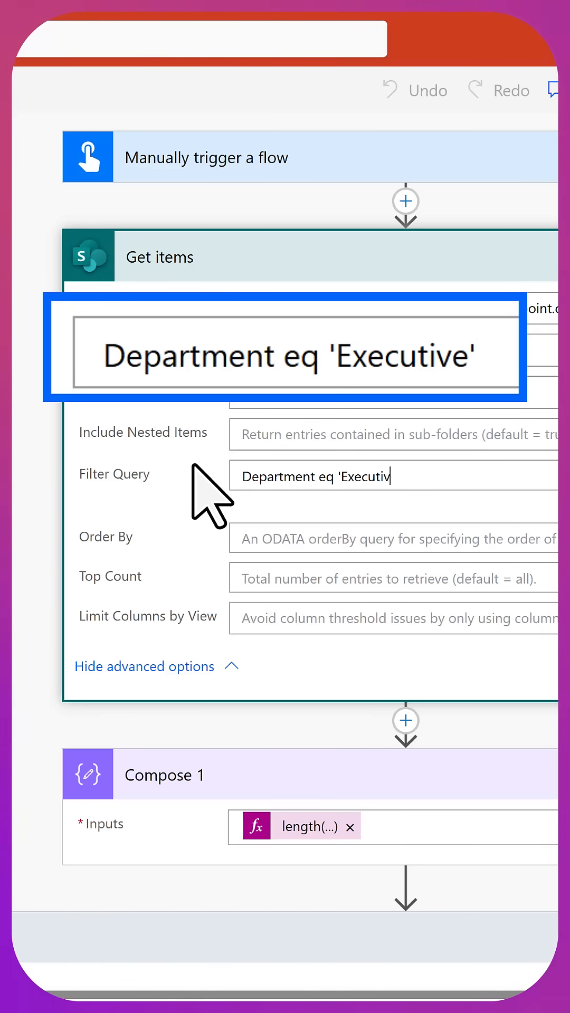
text(e')
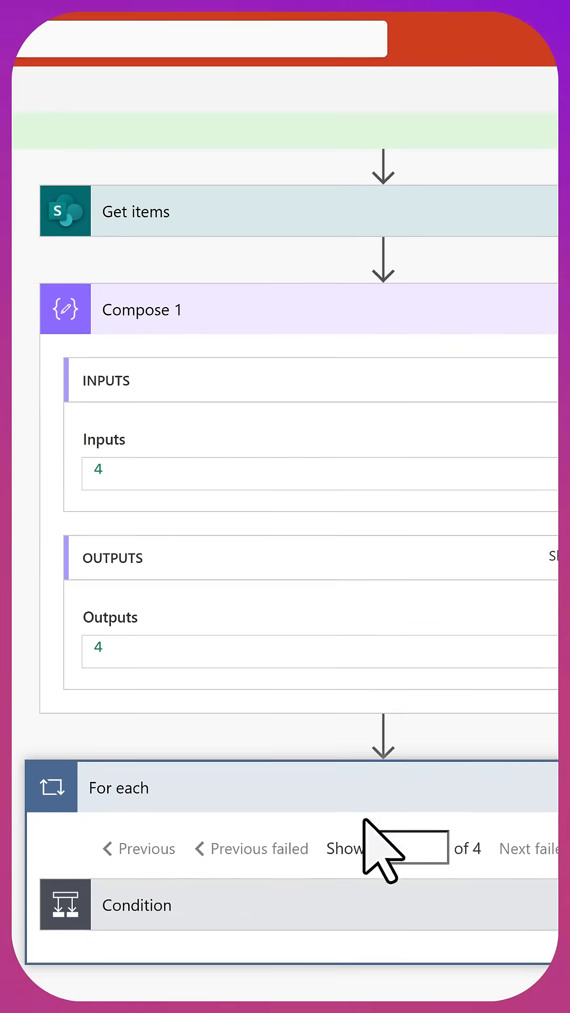
Step: Return to edit mode after confirming Compose 1 returns 4 and the loop runs 4 times
click(408, 847)
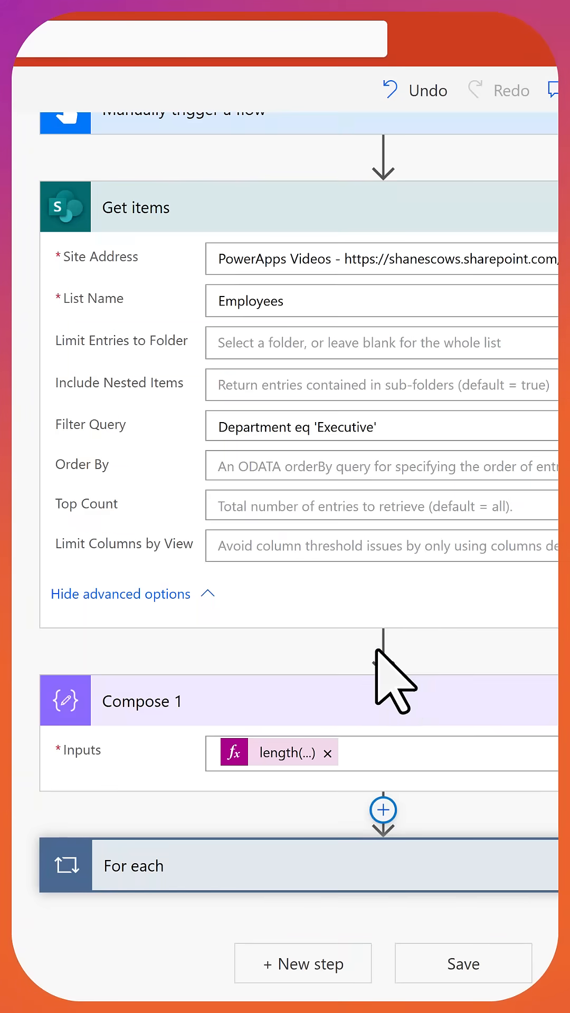
Step: Delete the For each step and confirm its removal
click(219, 866)
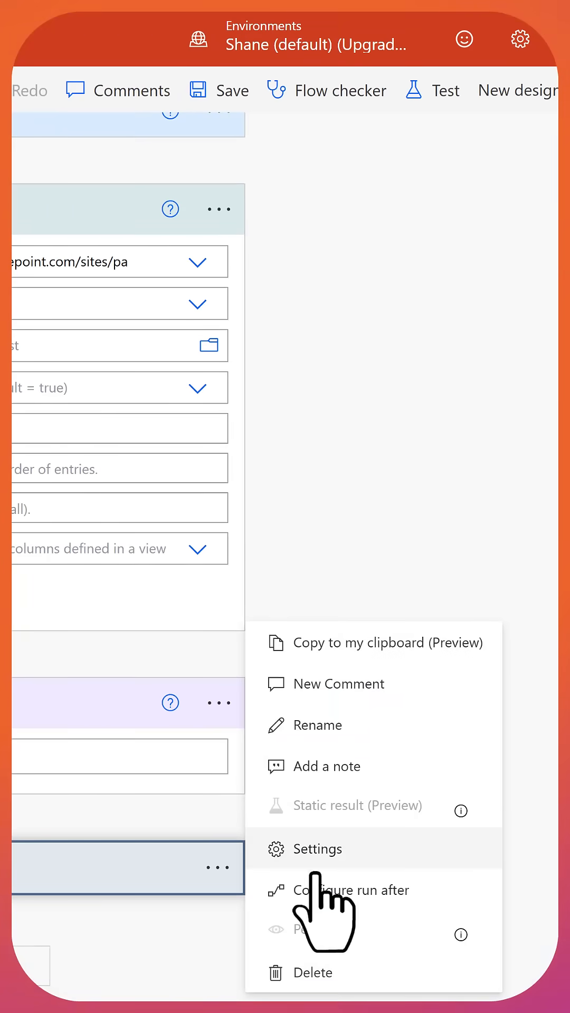
click(311, 972)
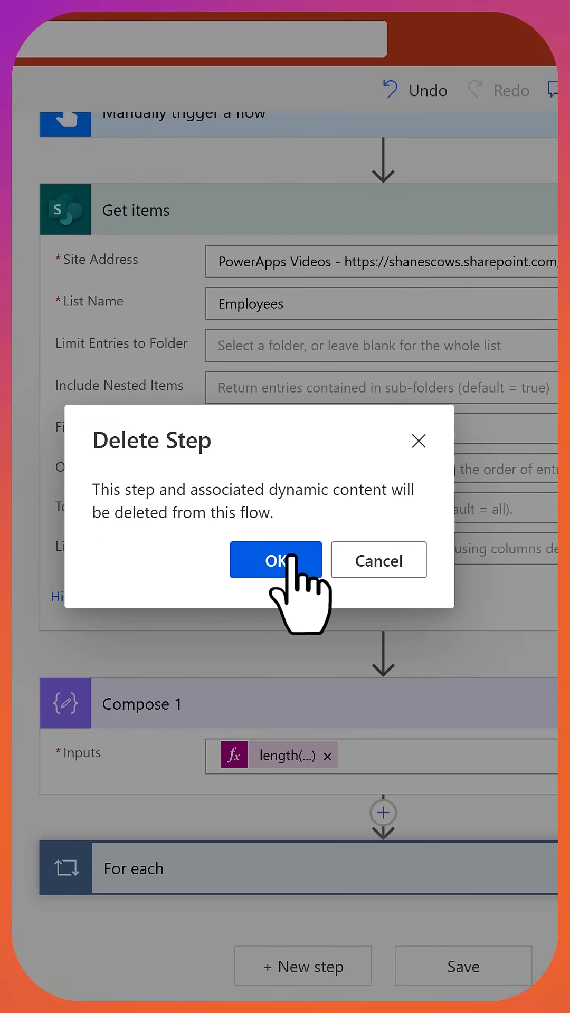
click(276, 560)
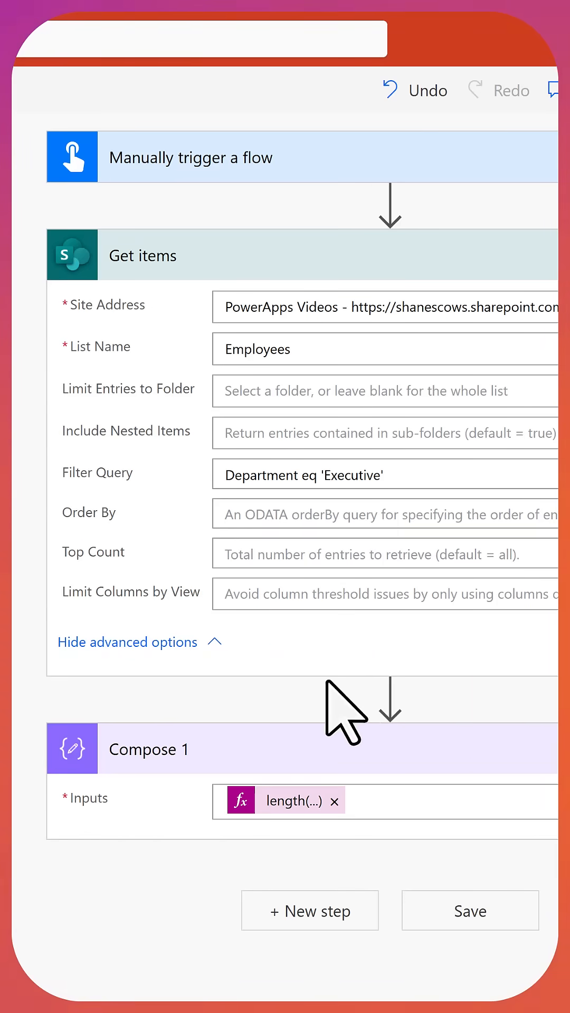
mouse_move(547, 743)
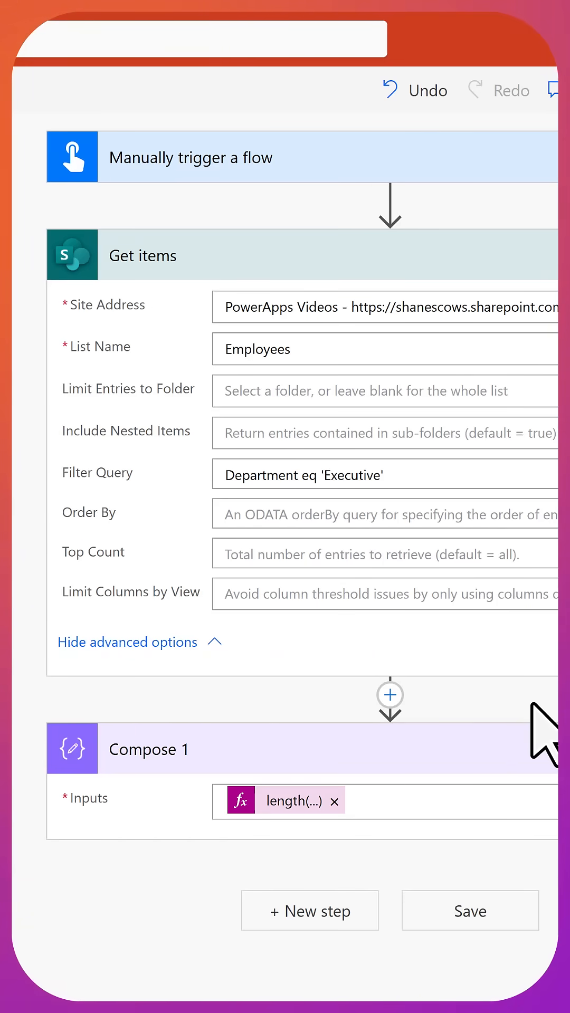